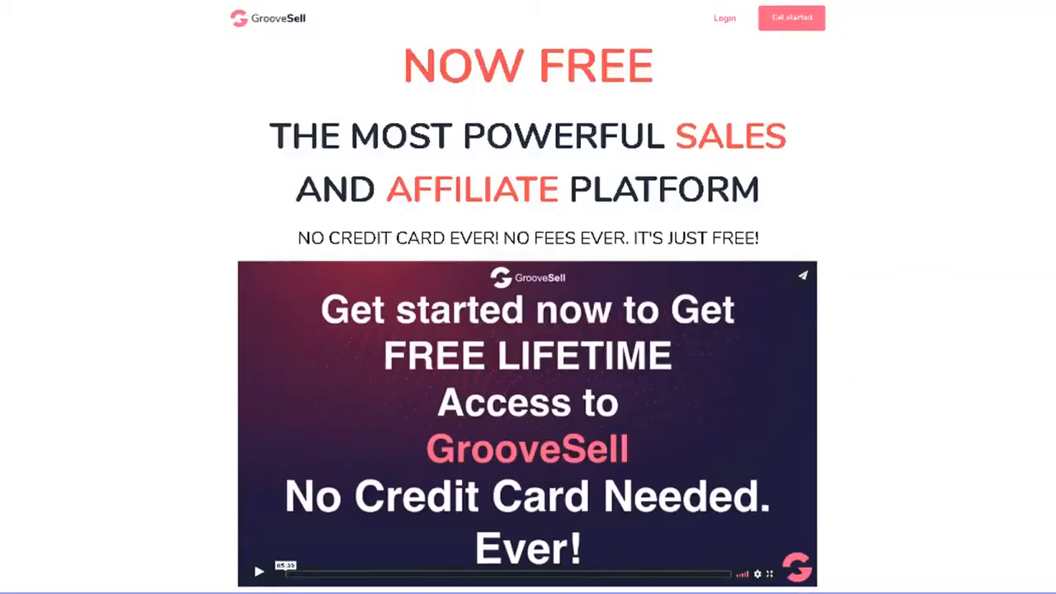
Step: Scroll the GrooveSell landing page past the video to the 'Everything you need to sell products' feature list
scroll("down", 3)
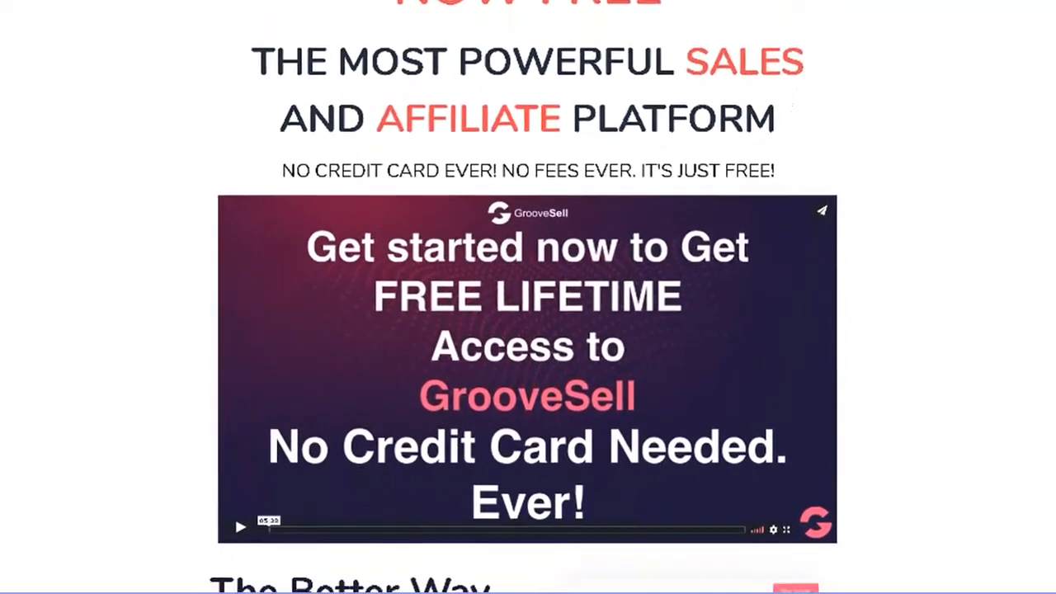
scroll("down", 3)
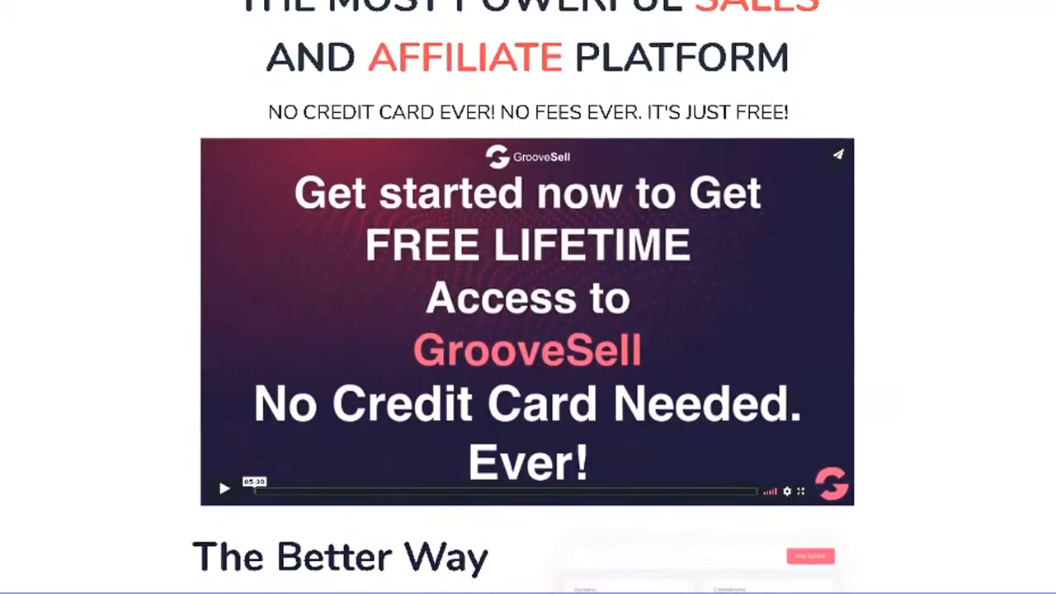
scroll("down", 3)
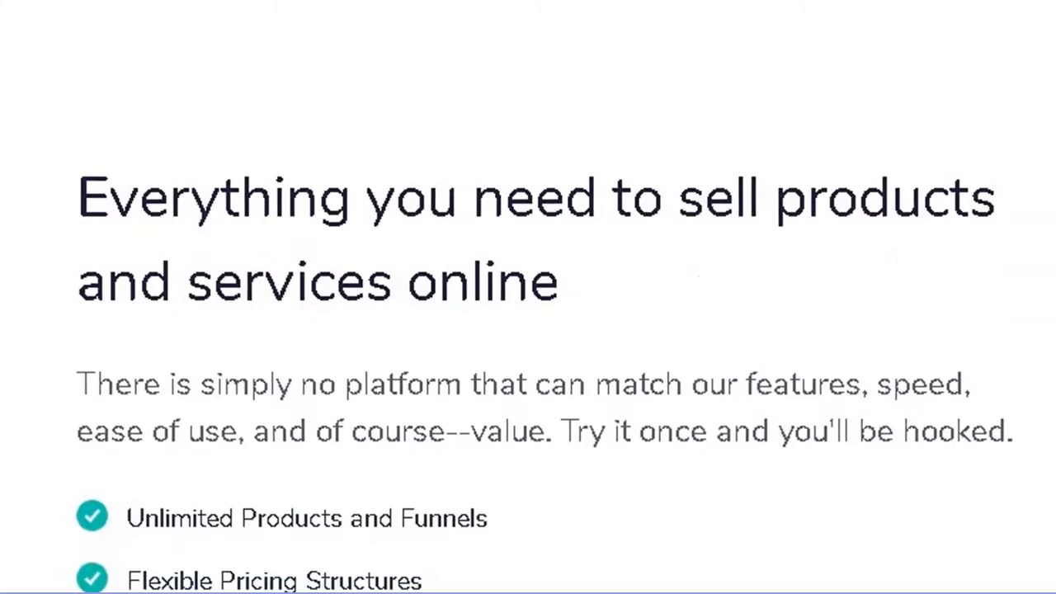
scroll("down", 3)
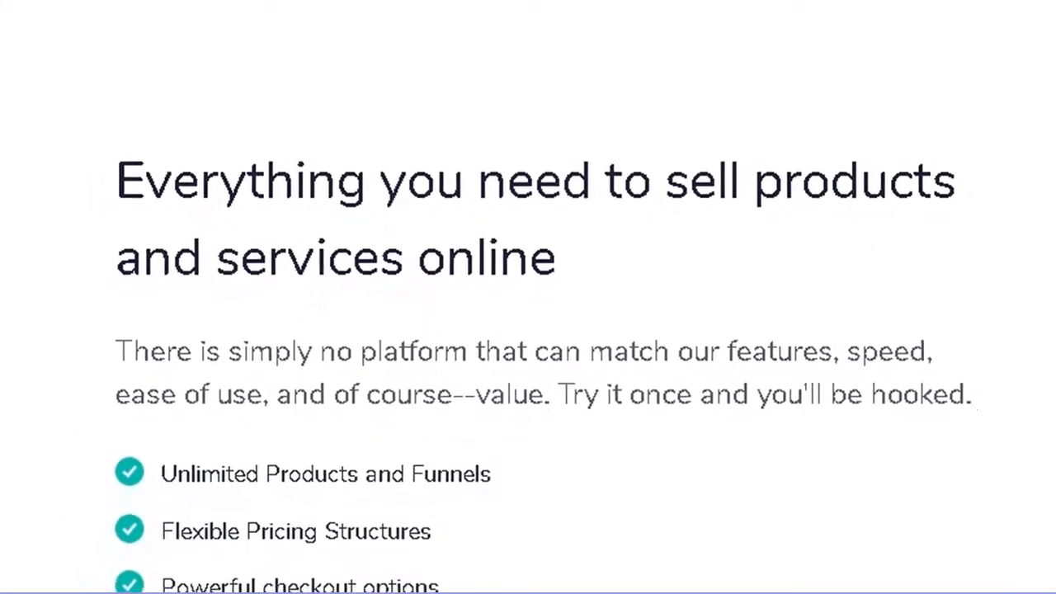
scroll("down", 3)
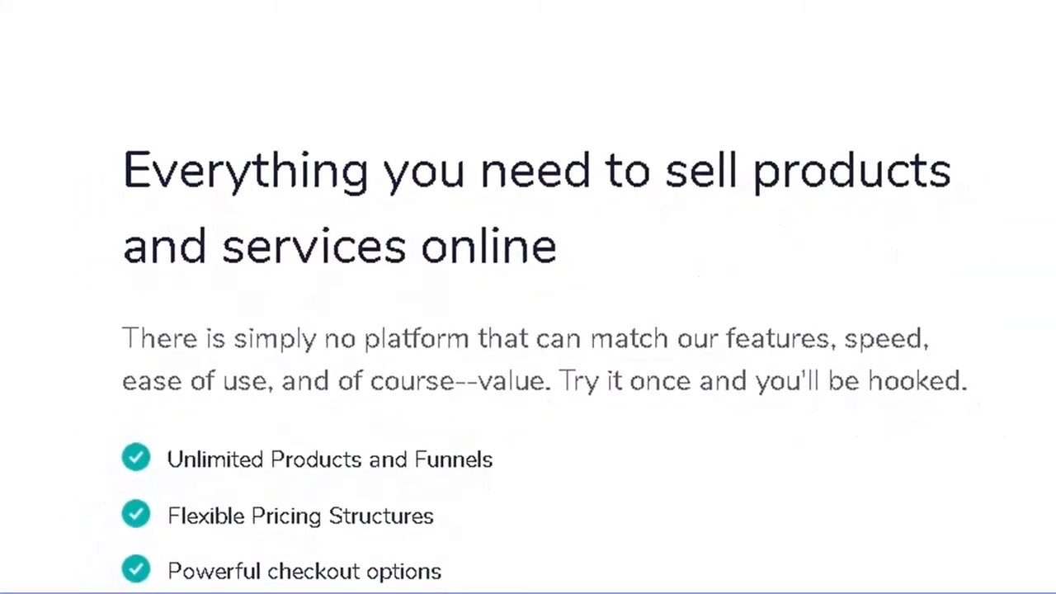
scroll("down", 3)
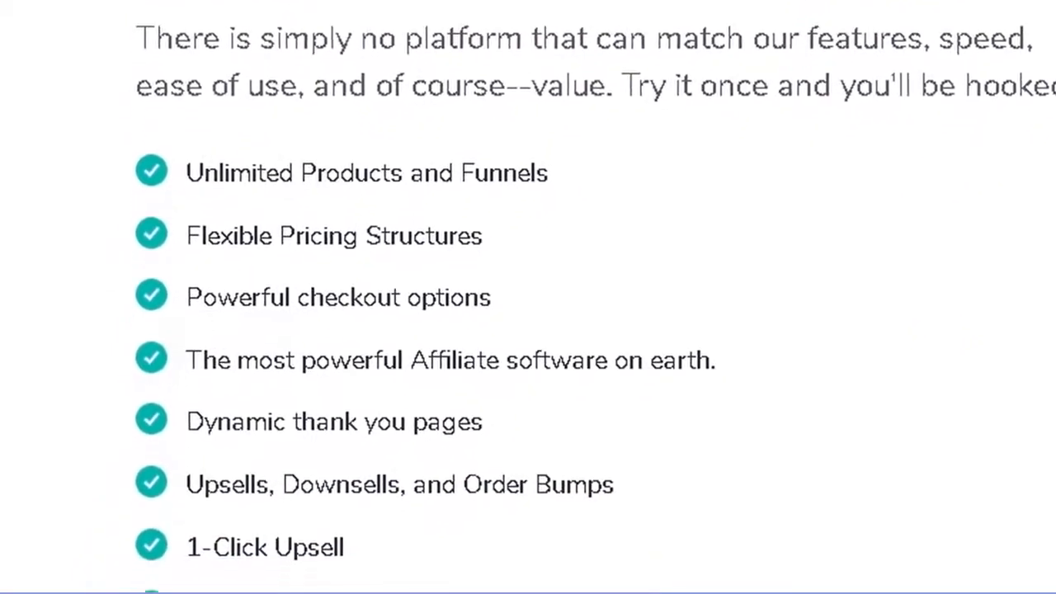
scroll("down", 3)
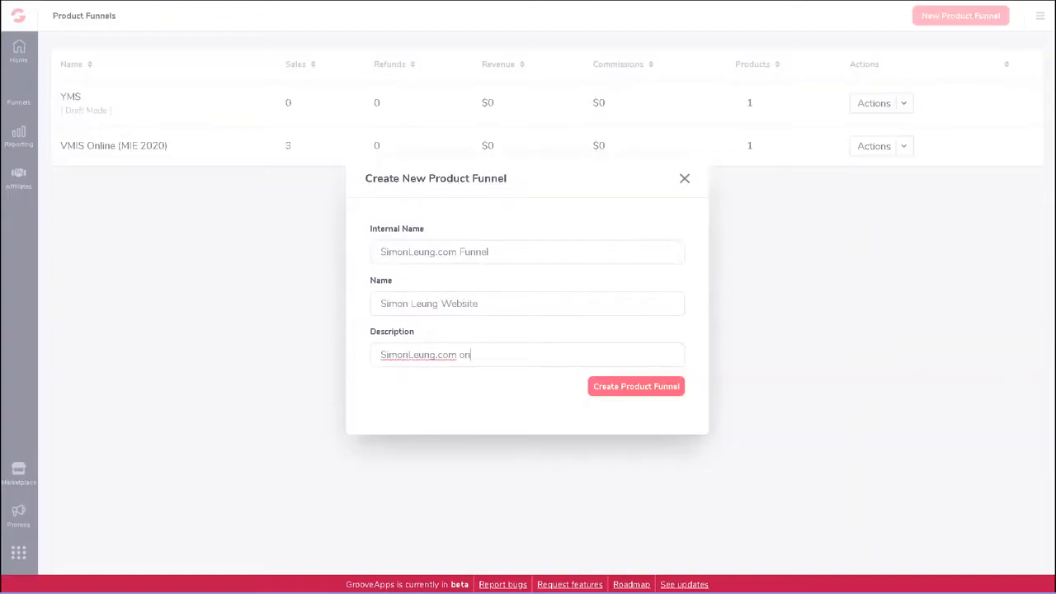
Step: Create the product funnel, save the Thank You page through the remaining steps and exit to the Congratulations page
left_click(635, 386)
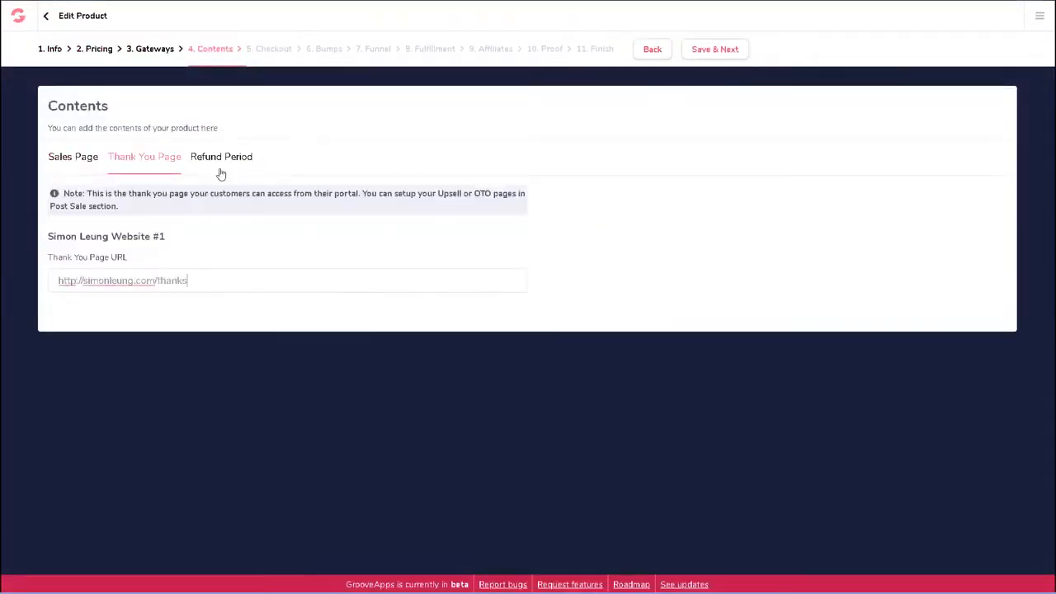
left_click(716, 49)
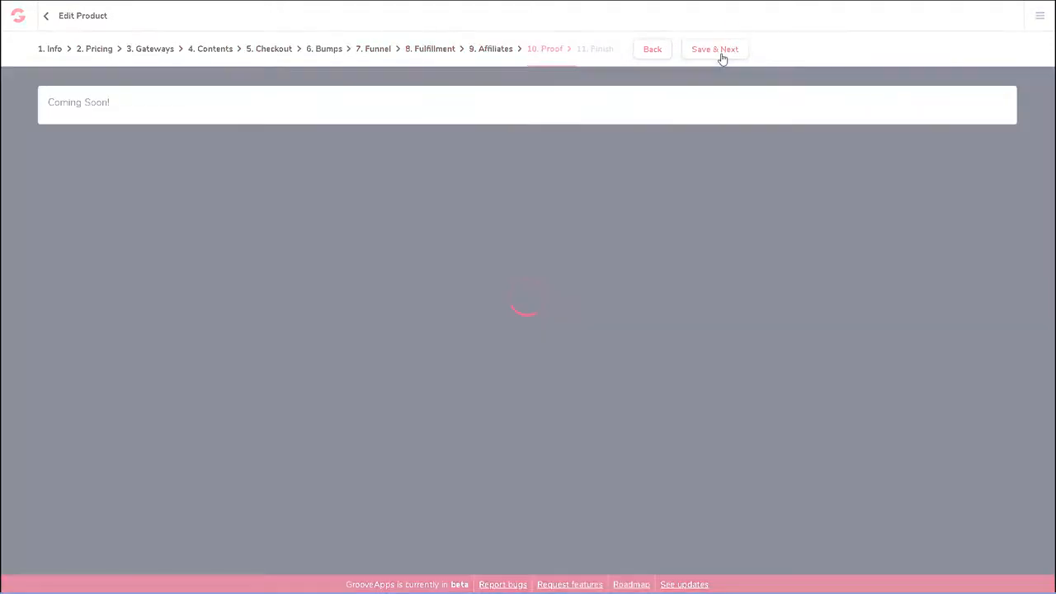
left_click(715, 50)
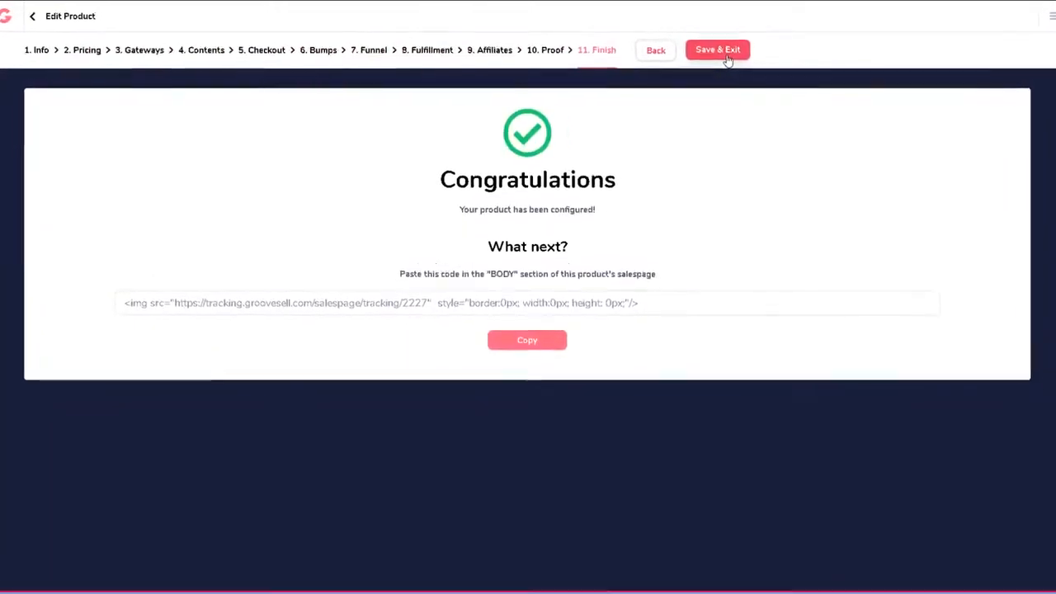
left_click(716, 49)
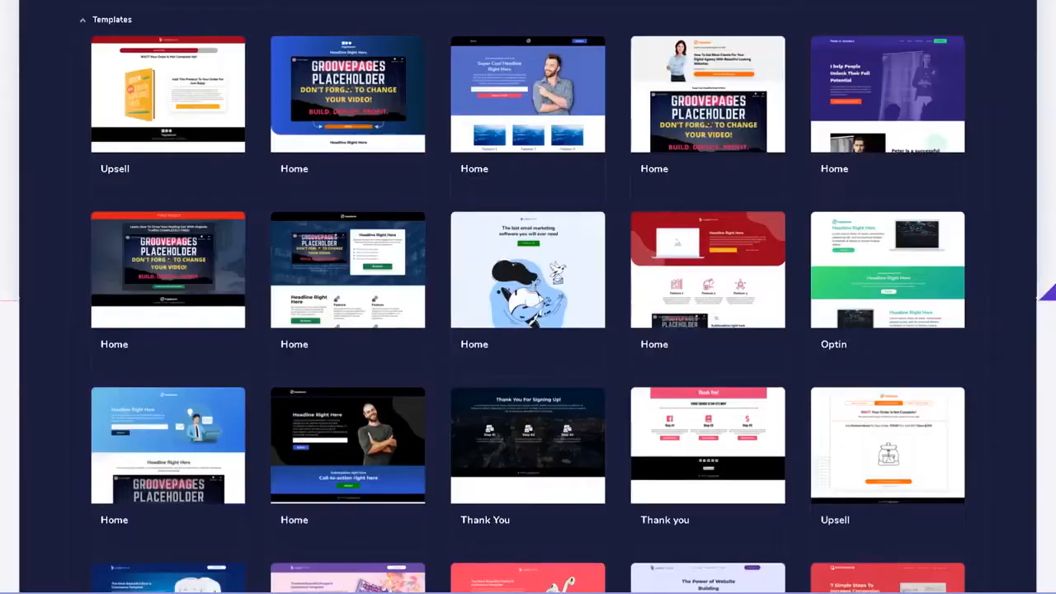
Step: Scroll the GroovePages Templates section past Home, Optin, Thank You, Upsell and E-commerce templates
scroll("down", 3)
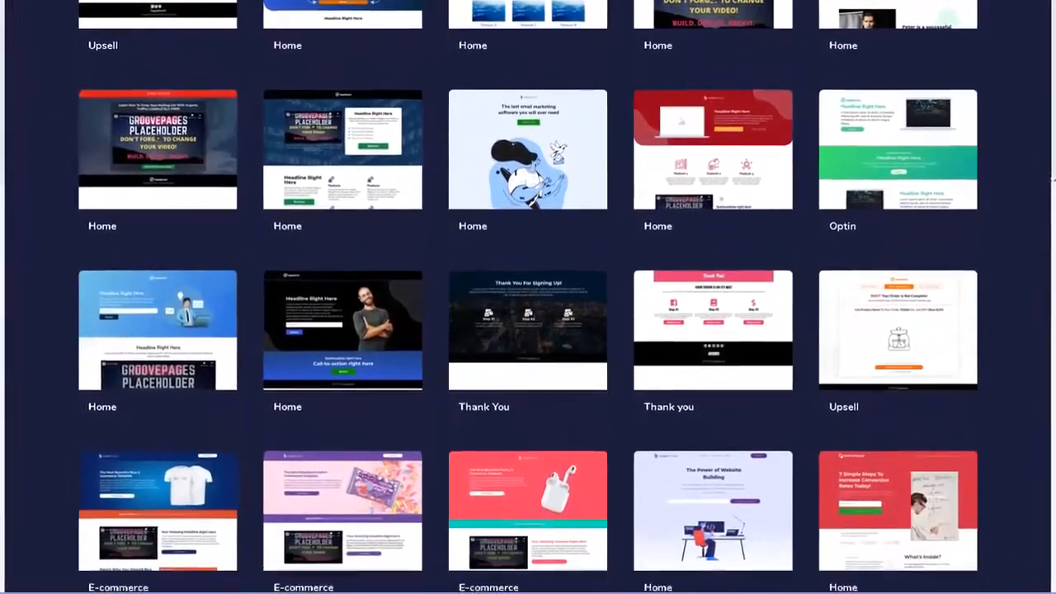
scroll("down", 3)
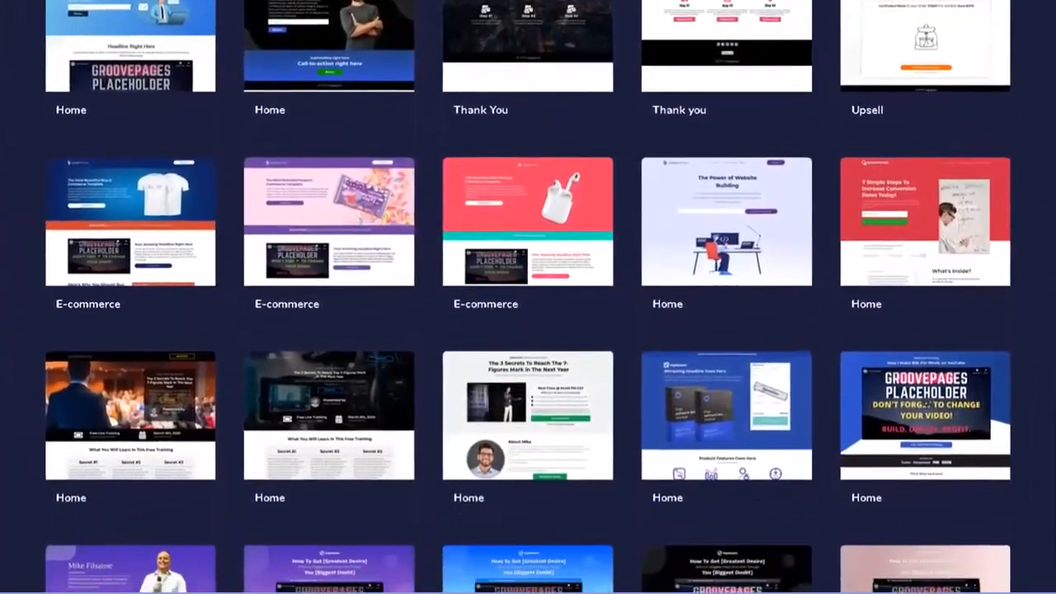
scroll("down", 3)
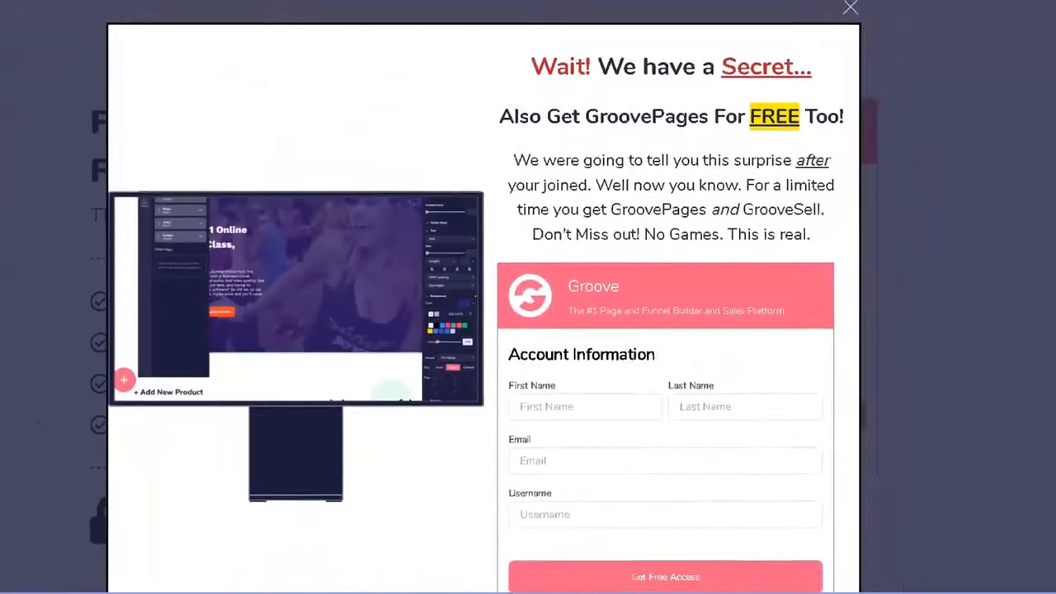
Step: Trigger the 'Wait! We have a Secret' popup with the free GroovePages Account Information form
left_click(849, 6)
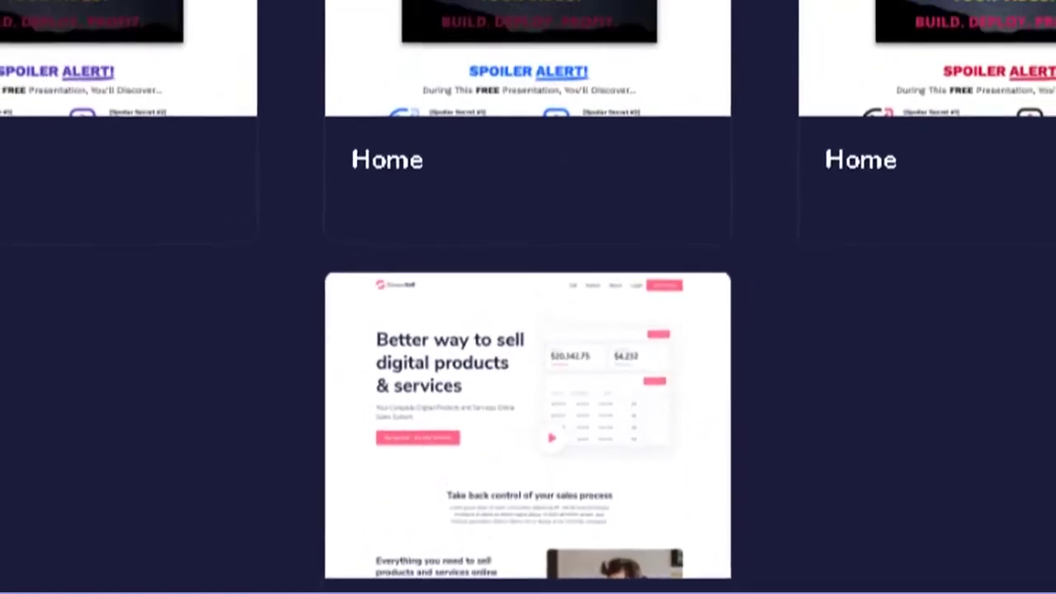
Step: Scroll past the last GroovePages templates and down the GrooveDigital Facebook group page to About this group
scroll("down", 3)
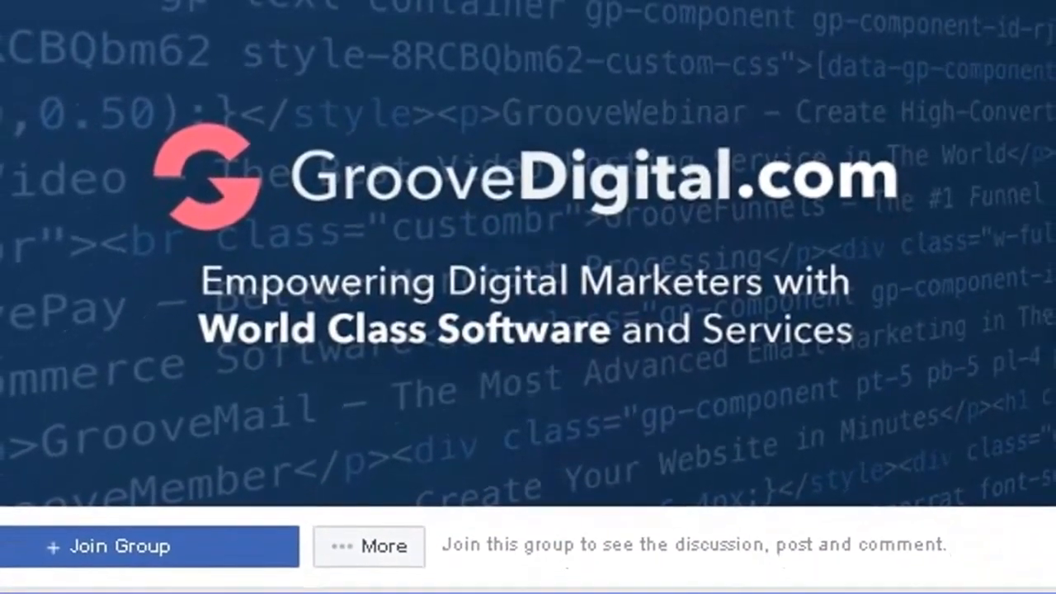
scroll("down", 3)
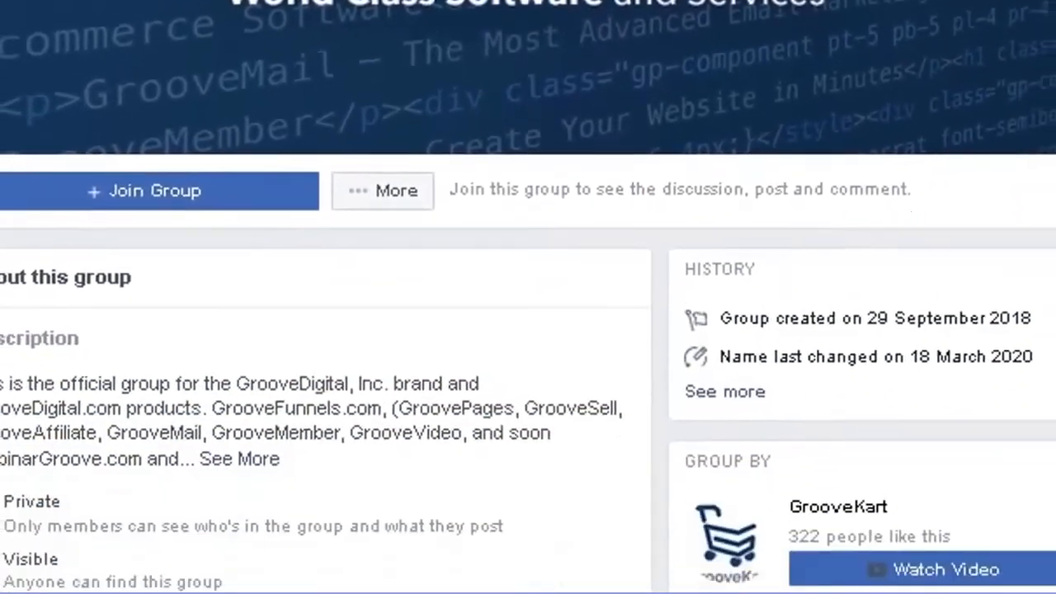